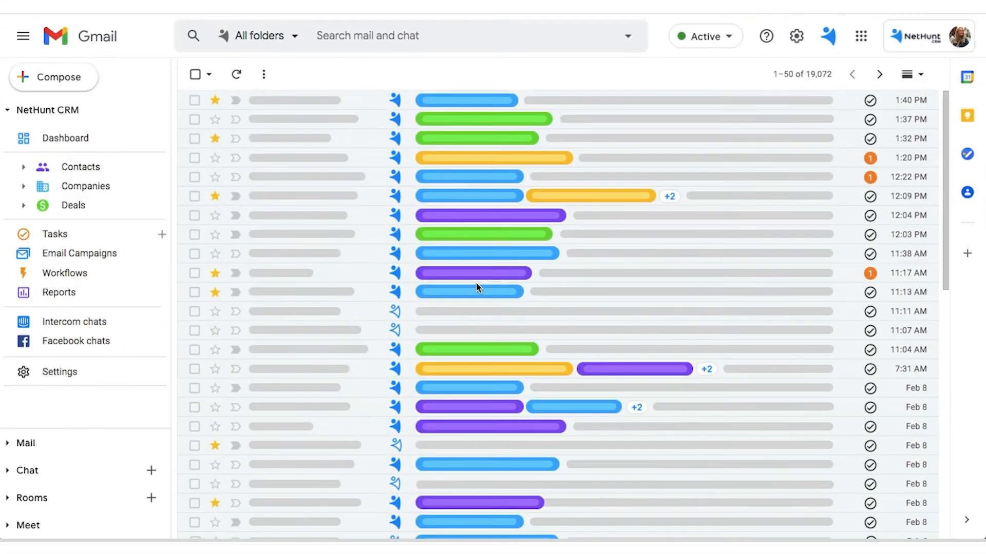
{"action": "mouse_move", "coordinate": [88, 72]}
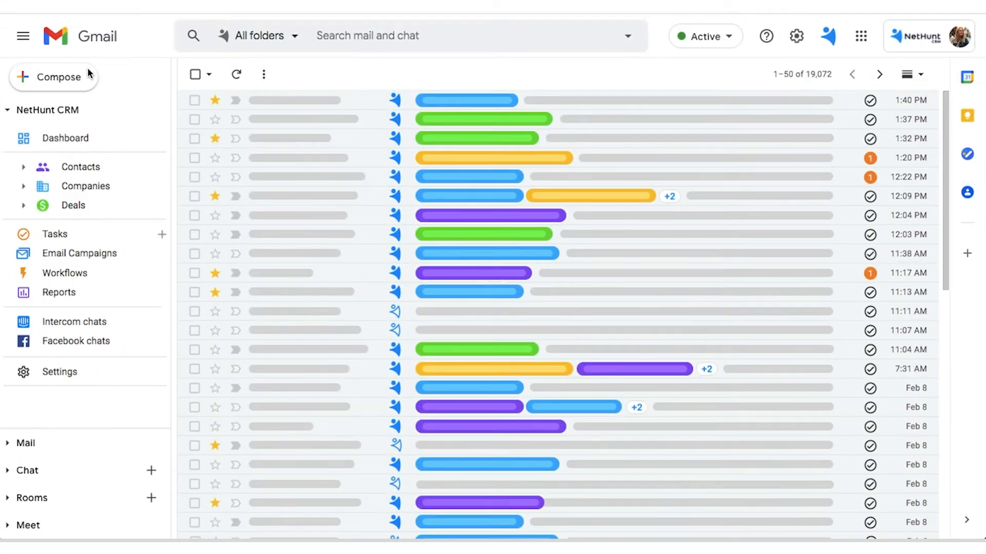
{"action": "mouse_move", "coordinate": [82, 293]}
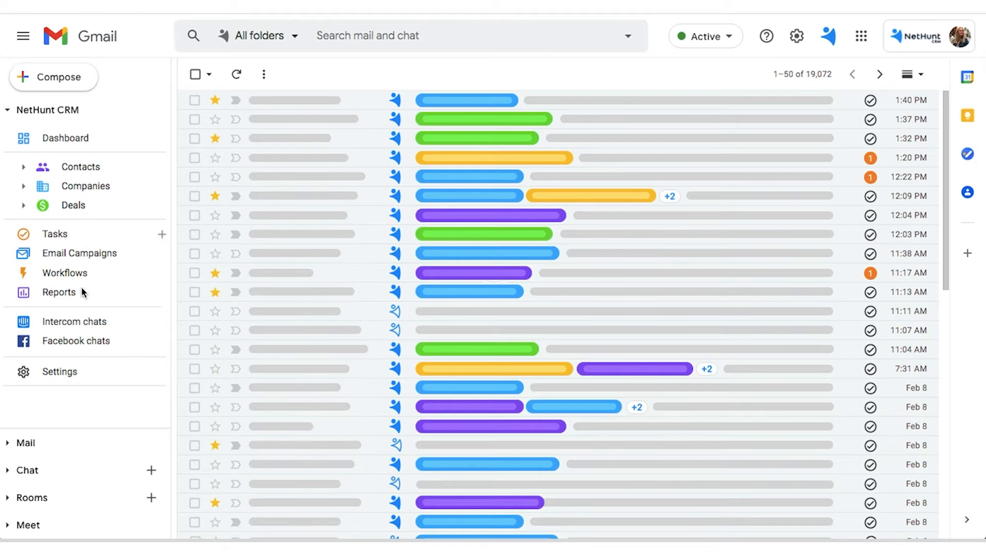
{"action": "mouse_move", "coordinate": [67, 425]}
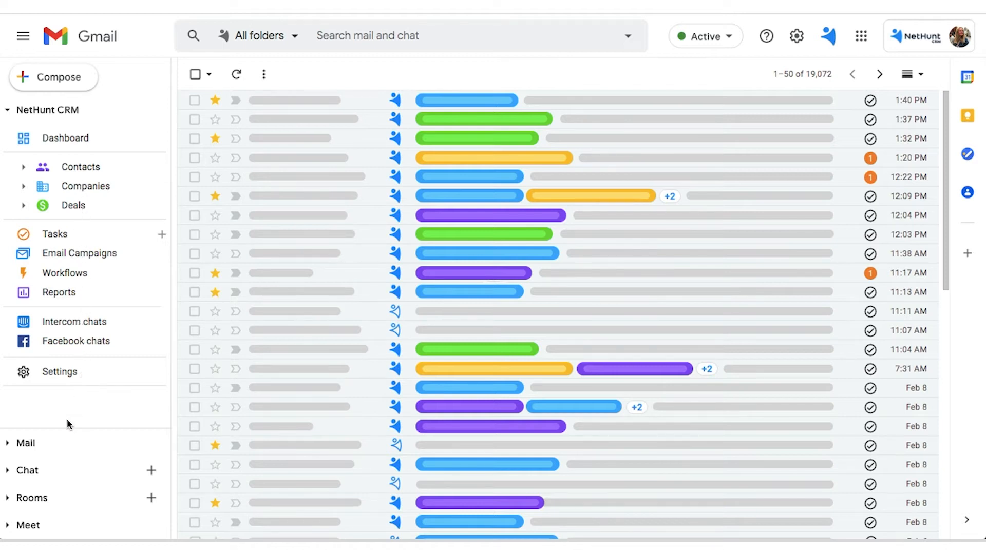
{"action": "mouse_move", "coordinate": [63, 451]}
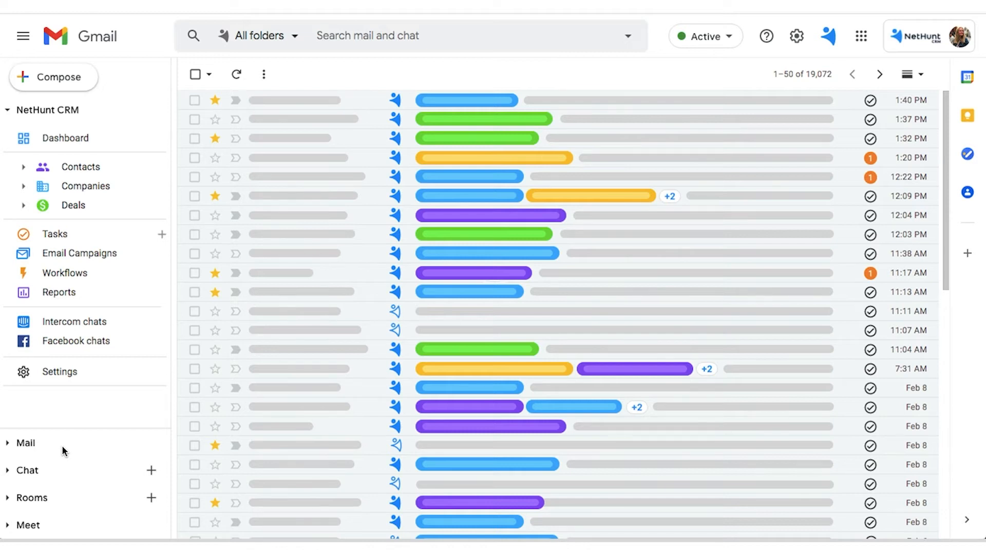
Show the Preferences page with language, date format, notifications and email open tracking options.
{"action": "left_click", "coordinate": [58, 372]}
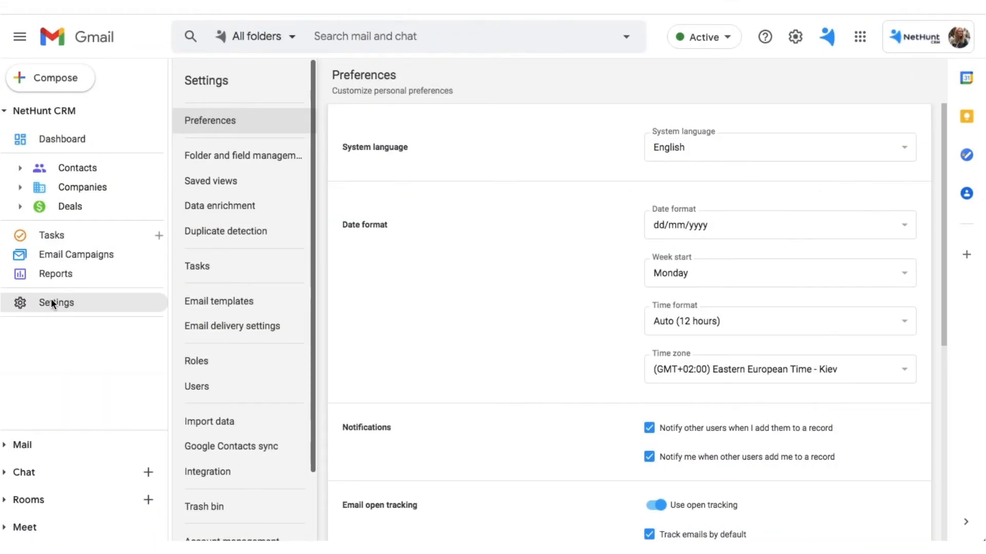
{"action": "mouse_move", "coordinate": [56, 299]}
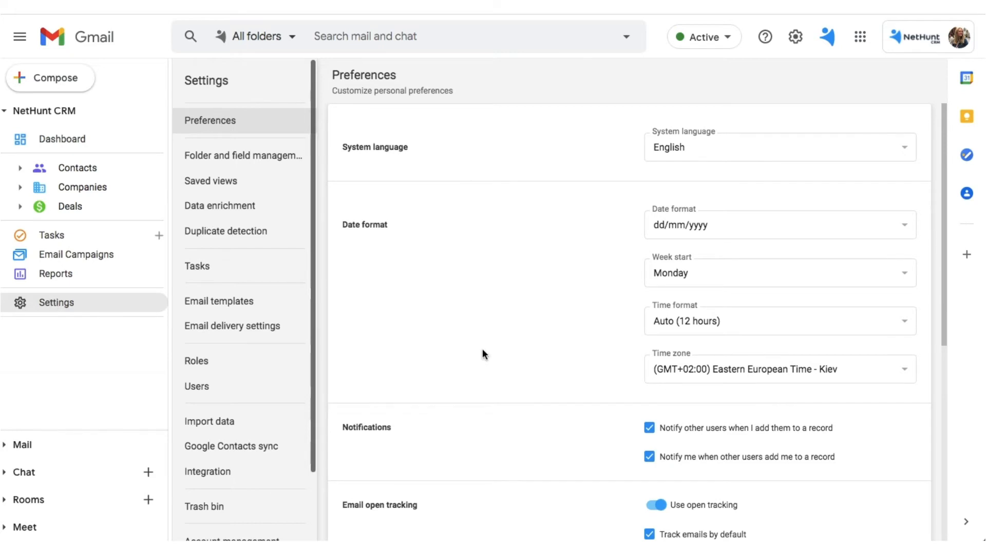
{"action": "scroll", "scroll_direction": "down", "scroll_amount": 3}
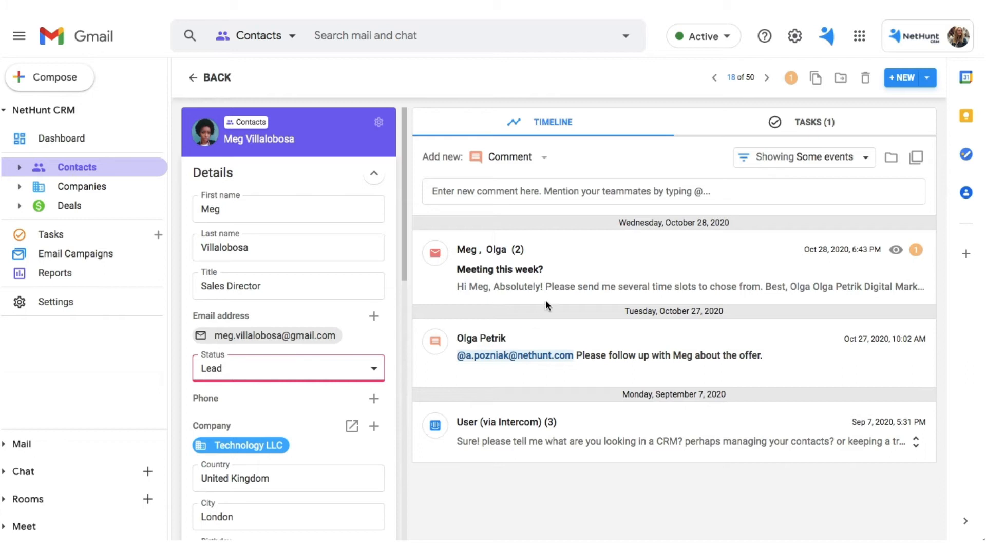
{"action": "mouse_move", "coordinate": [606, 266]}
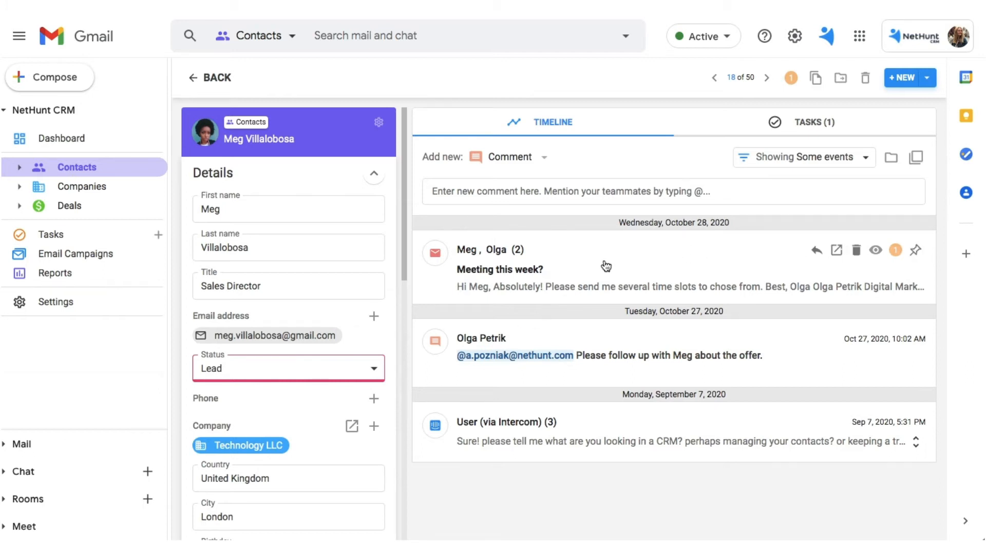
Expand the 'Meeting this week?' thread on the contact's timeline and read through its messages.
{"action": "left_click", "coordinate": [499, 269]}
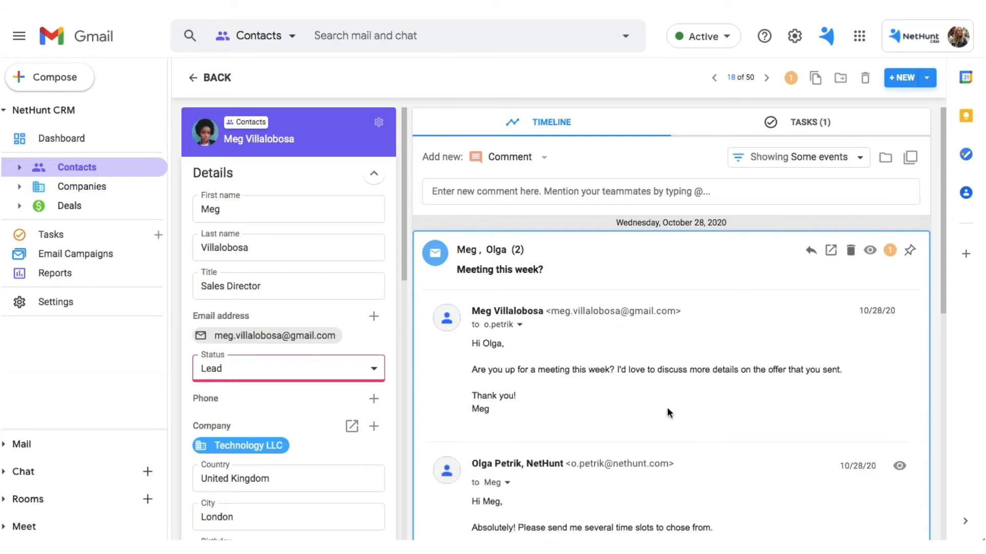
{"action": "scroll", "scroll_direction": "down", "scroll_amount": 3}
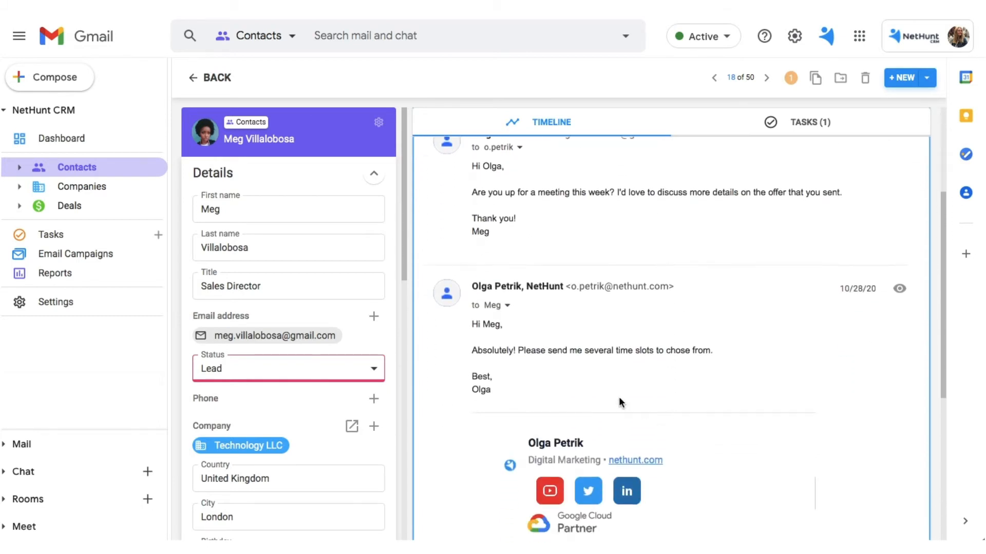
{"action": "scroll", "scroll_direction": "down", "scroll_amount": 3}
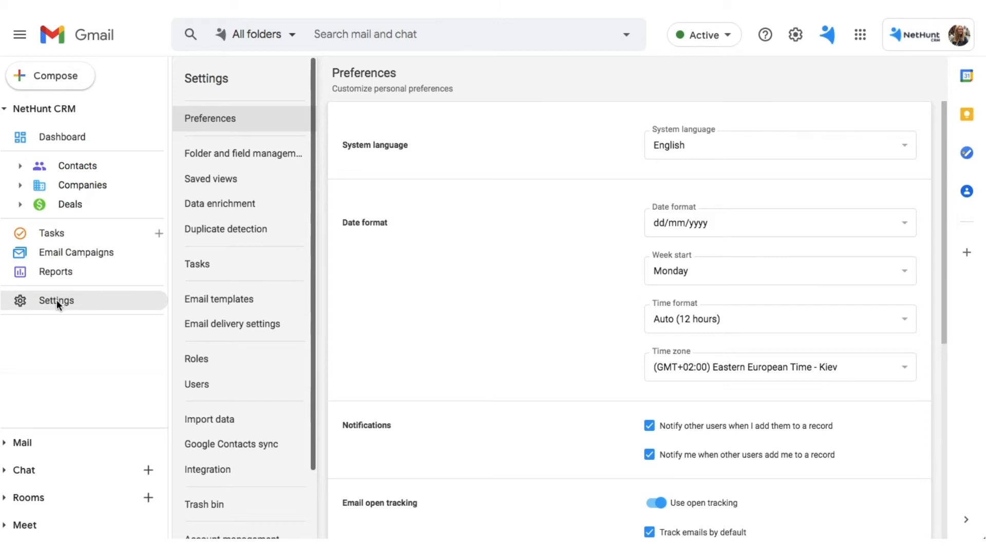
{"action": "mouse_move", "coordinate": [223, 155]}
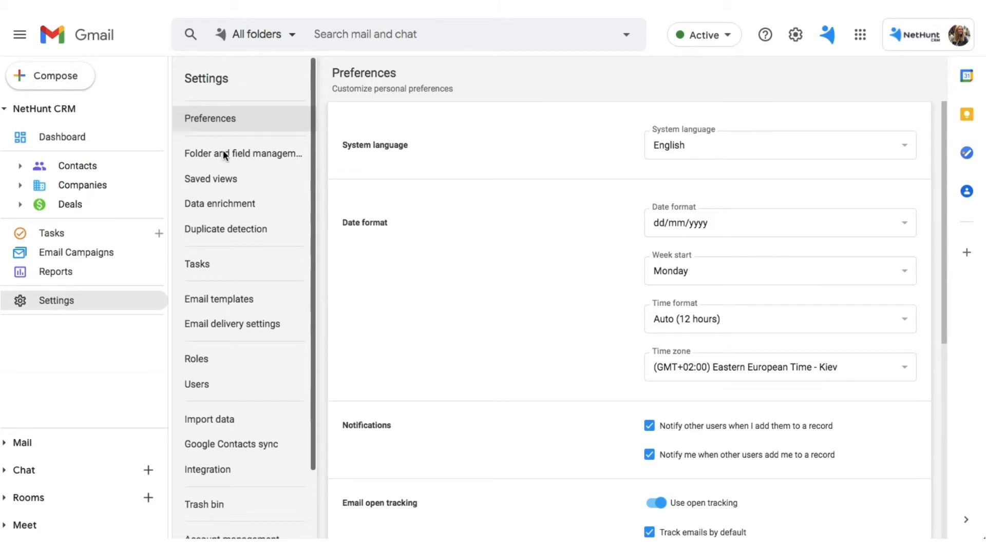
In Contacts fields, disable 'Automatically link future emails' for the Email address field and confirm.
{"action": "left_click", "coordinate": [242, 153]}
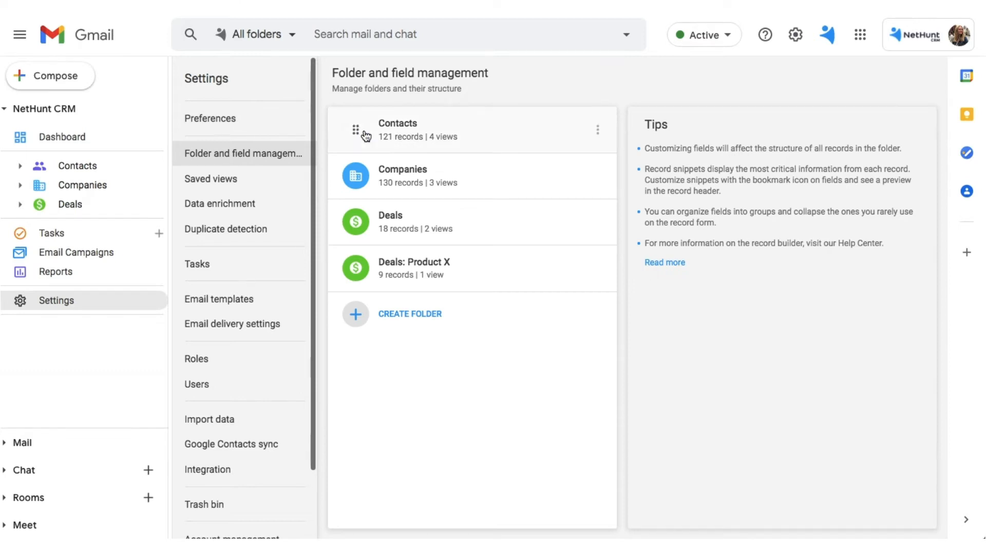
{"action": "left_click", "coordinate": [398, 130]}
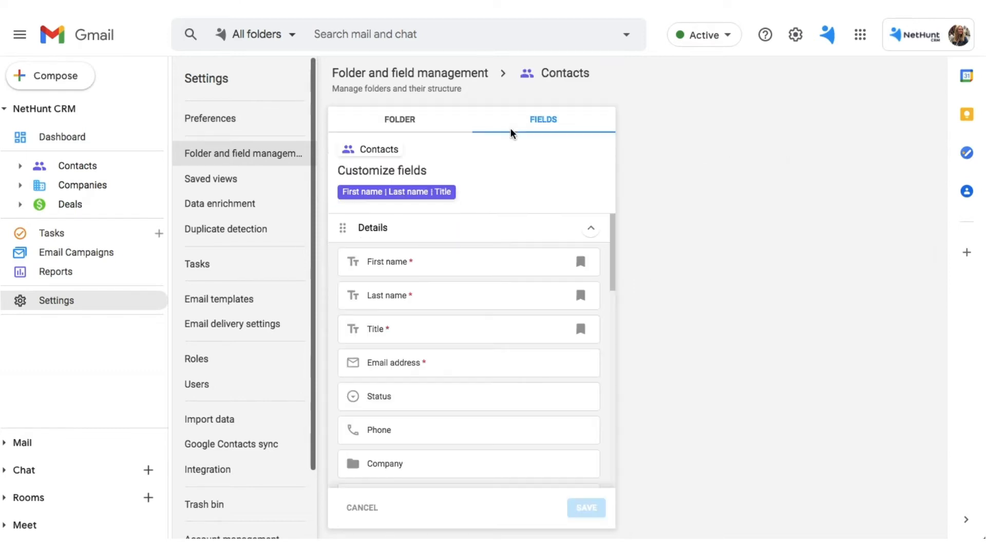
{"action": "left_click", "coordinate": [468, 362]}
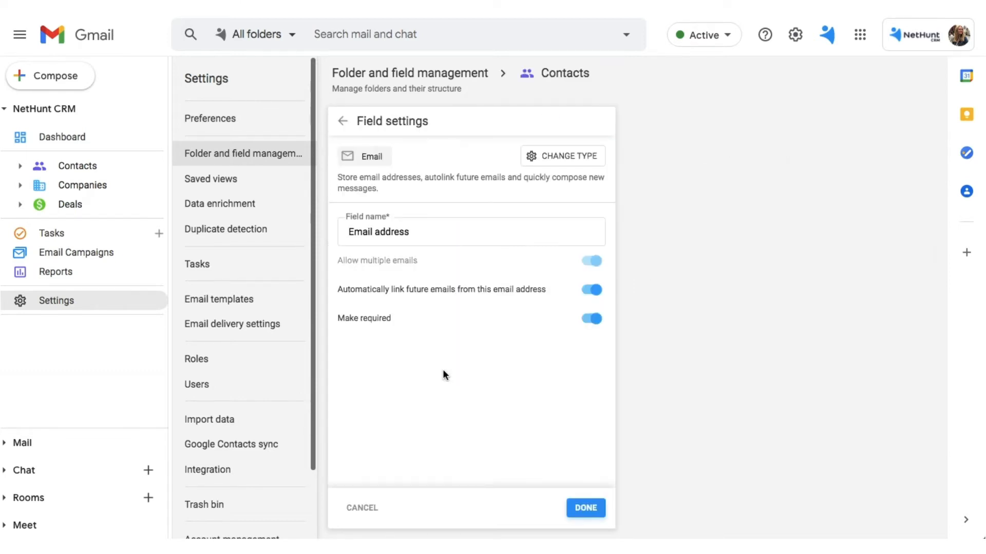
{"action": "left_click", "coordinate": [590, 290]}
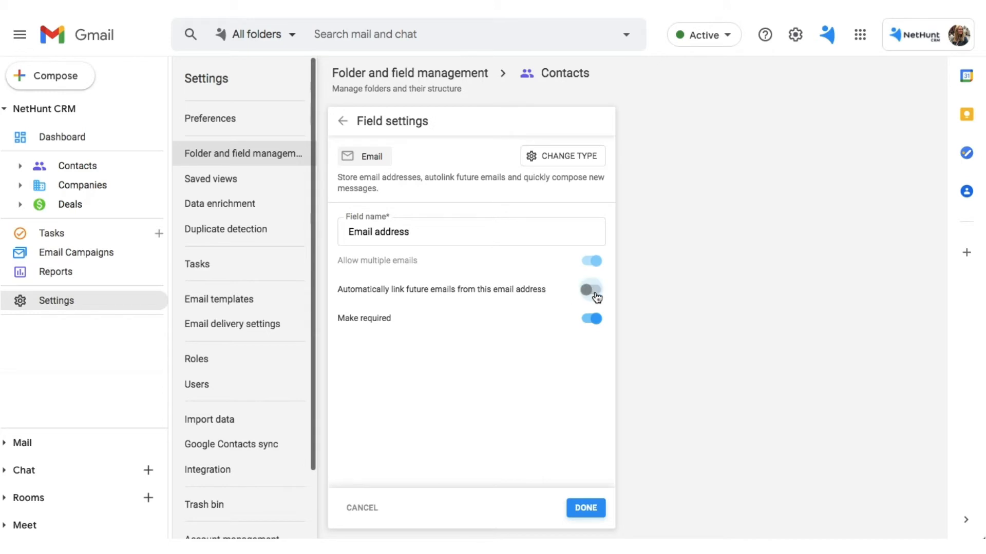
{"action": "left_click", "coordinate": [585, 508]}
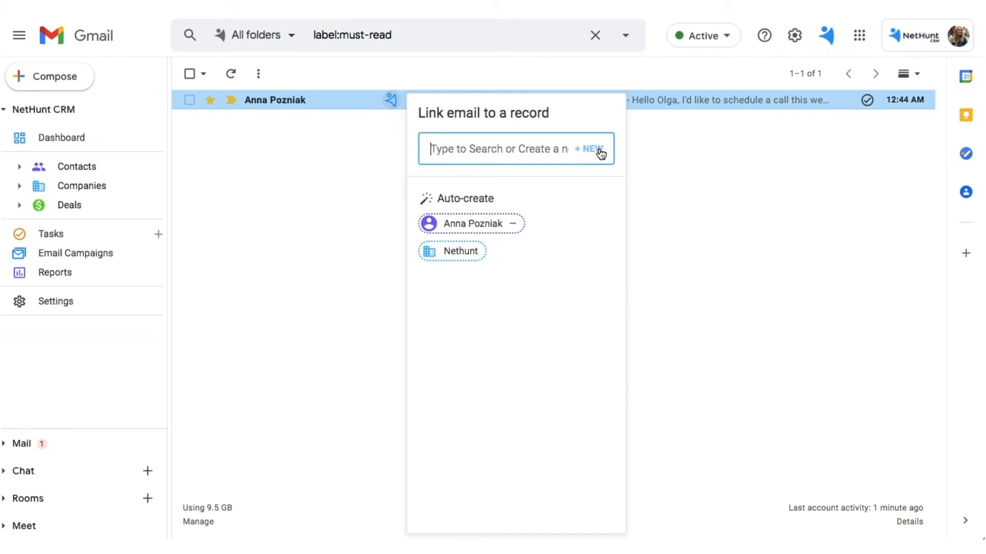
Start a new contact form for the must-read email, begin filling it, then abandon it.
{"action": "left_click", "coordinate": [589, 149]}
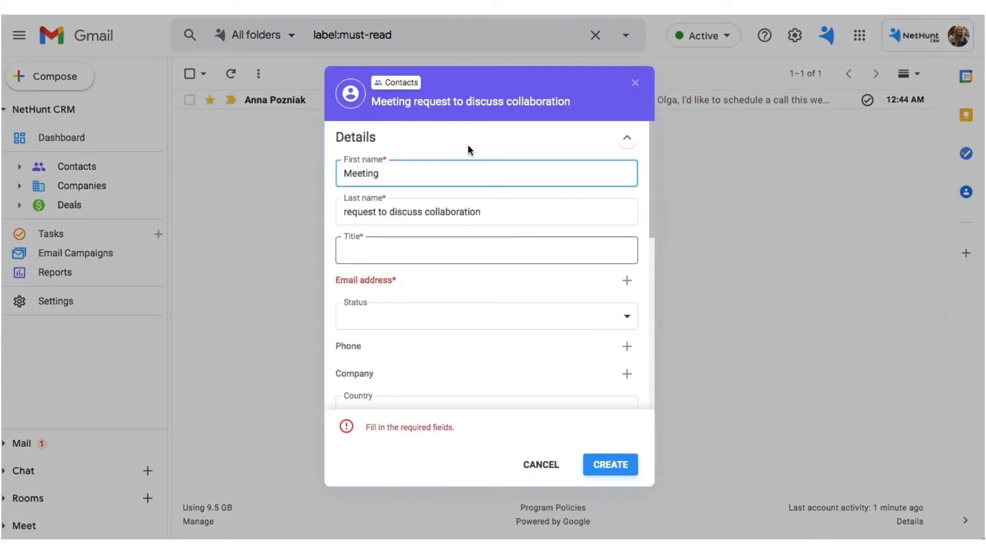
{"action": "type", "text": "POz"}
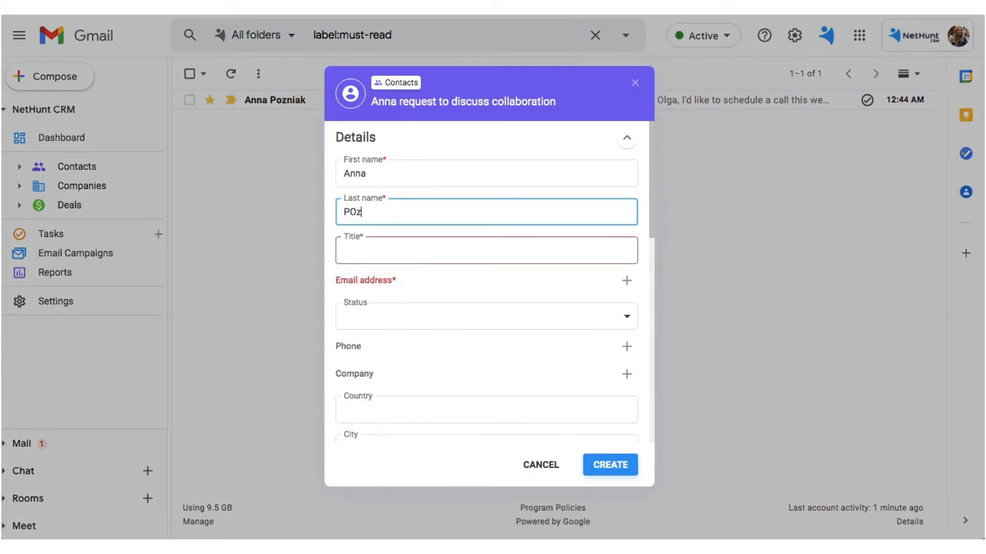
{"action": "left_click", "coordinate": [486, 249]}
{"action": "type", "text": "PR"}
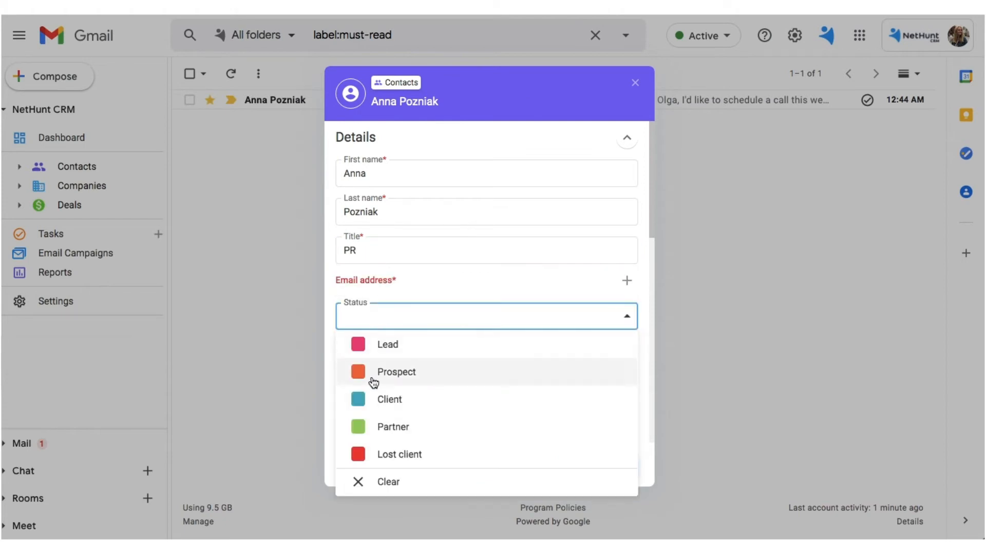
{"action": "left_click", "coordinate": [635, 82]}
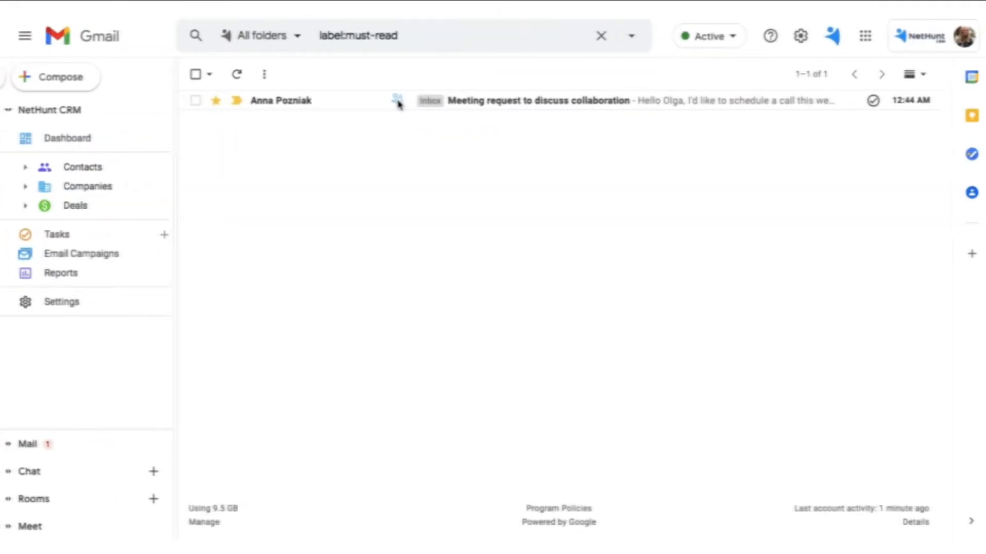
Auto-create a contact from the email's sender with Title 'PR' and Status Prospect.
{"action": "left_click", "coordinate": [396, 100]}
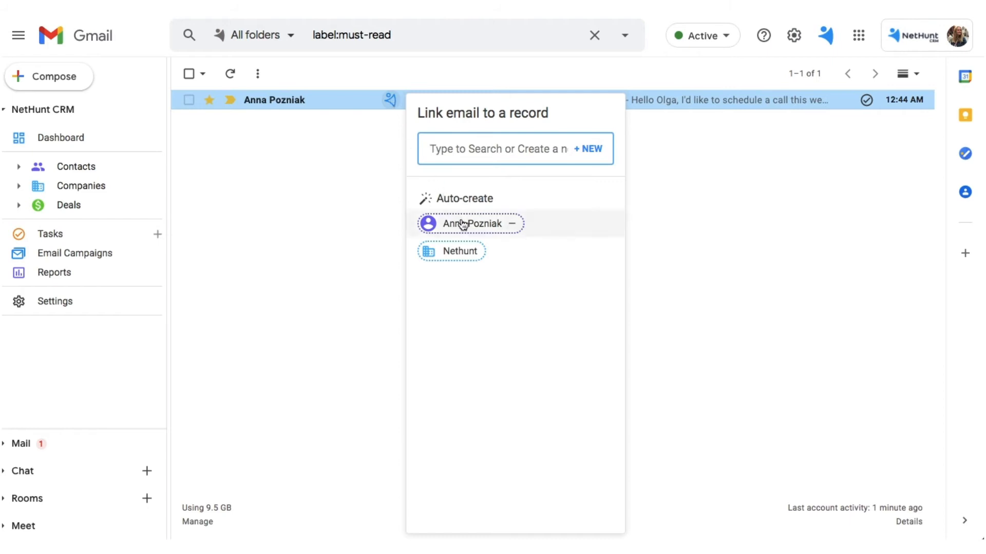
{"action": "left_click", "coordinate": [469, 223]}
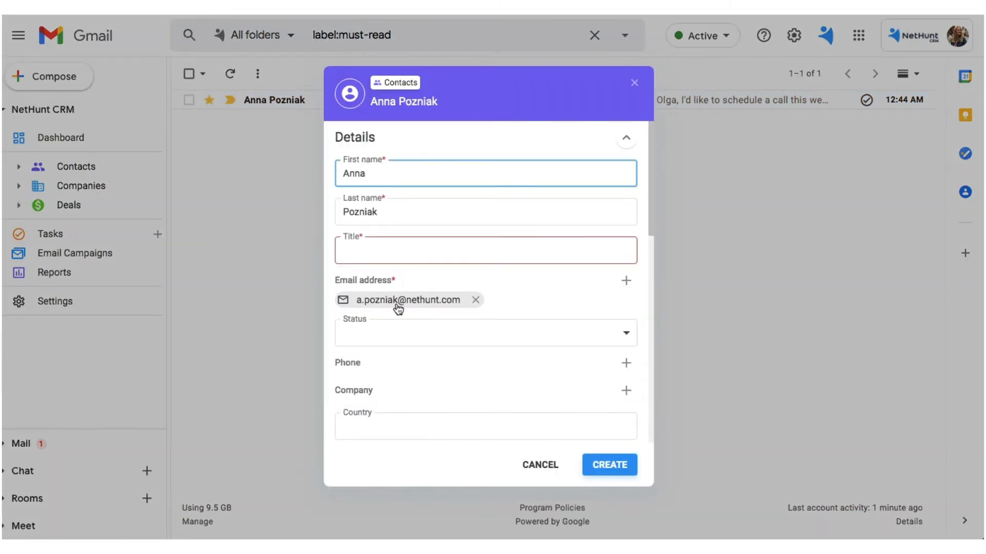
{"action": "type", "text": "PR"}
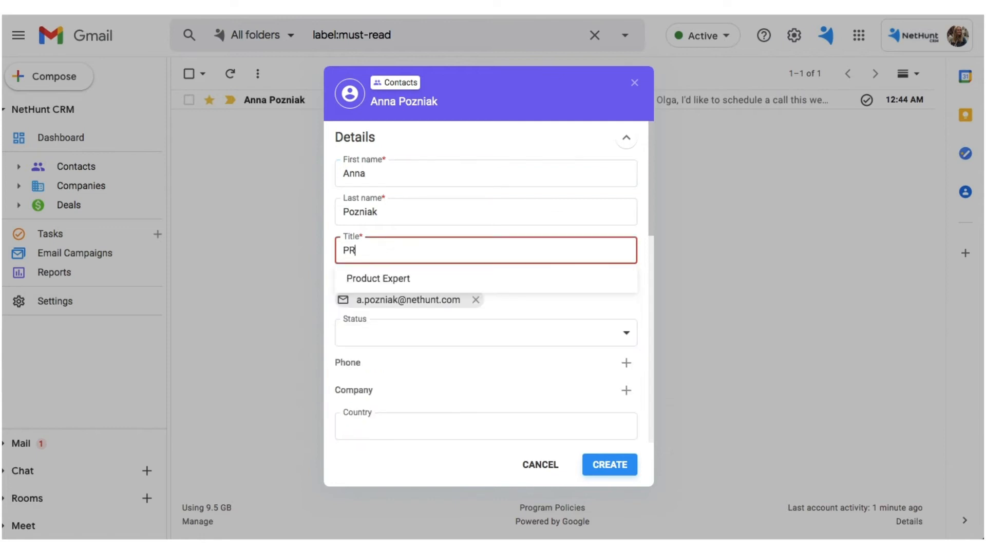
{"action": "left_click", "coordinate": [485, 333]}
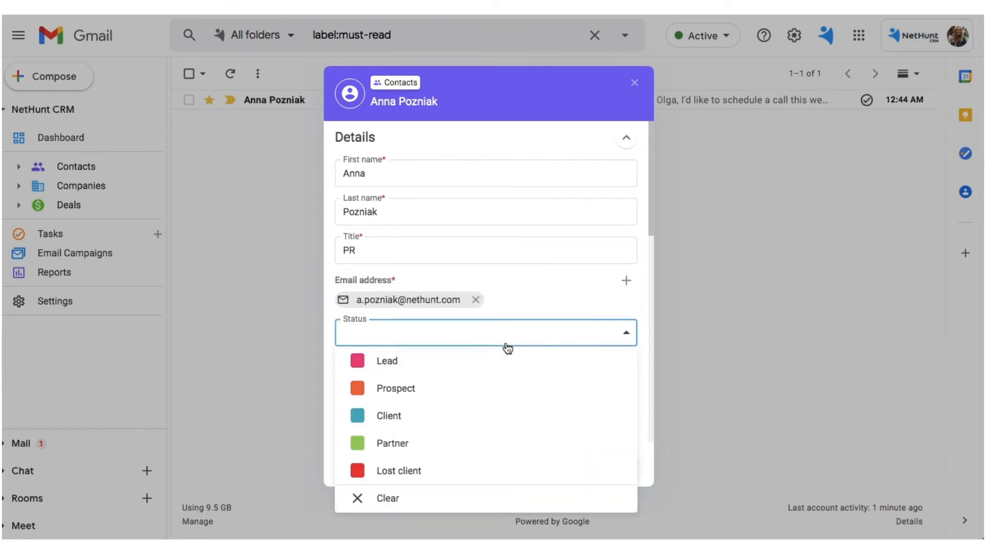
{"action": "left_click", "coordinate": [394, 388]}
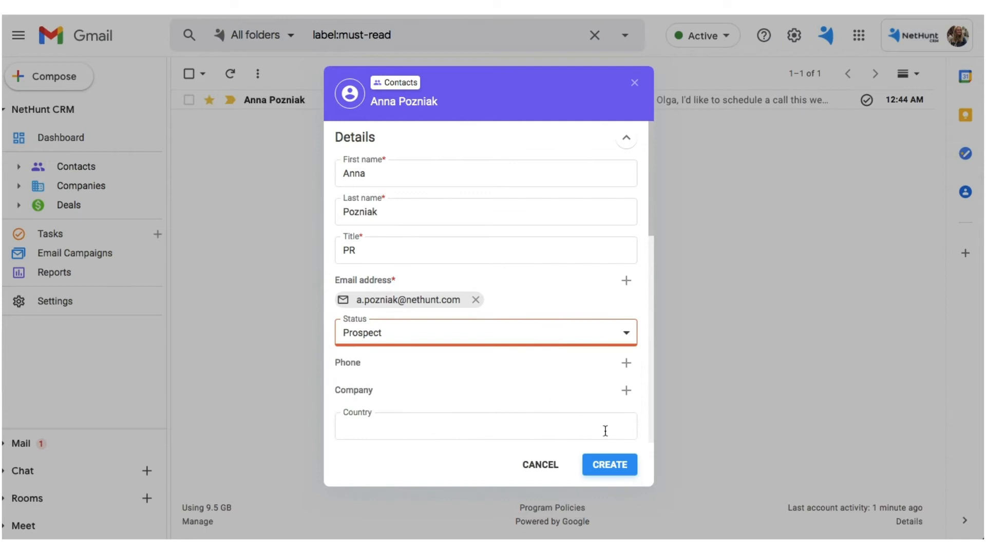
{"action": "mouse_move", "coordinate": [607, 466]}
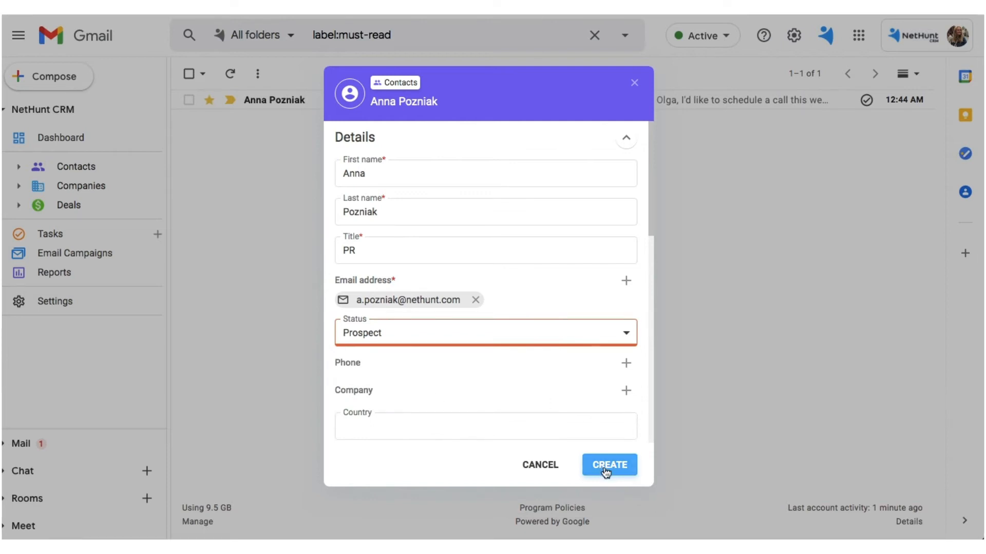
{"action": "left_click", "coordinate": [607, 465]}
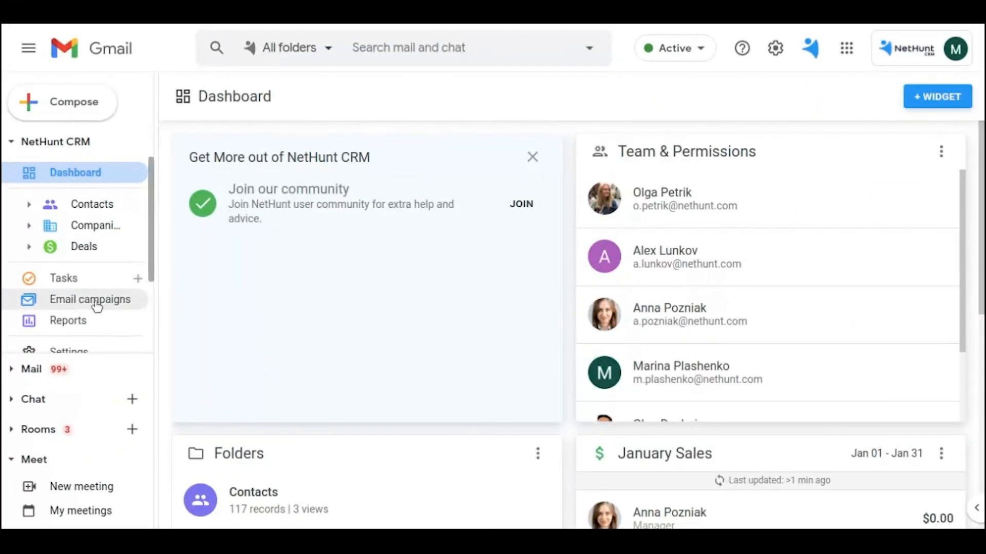
Create the 'Free month' campaign from the Contacts view and reach its recipient selection.
{"action": "left_click", "coordinate": [91, 299]}
{"action": "type", "text": "F"}
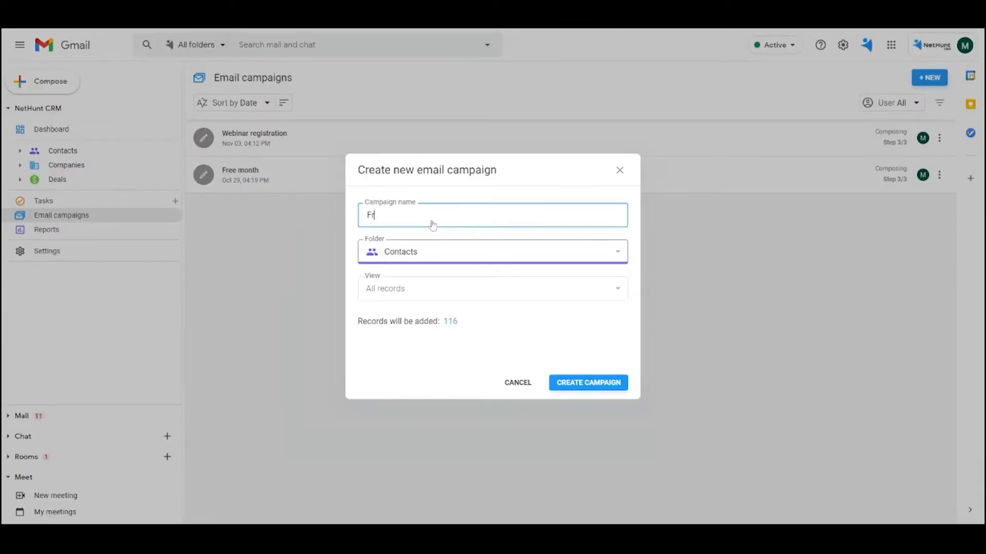
{"action": "type", "text": "ree month"}
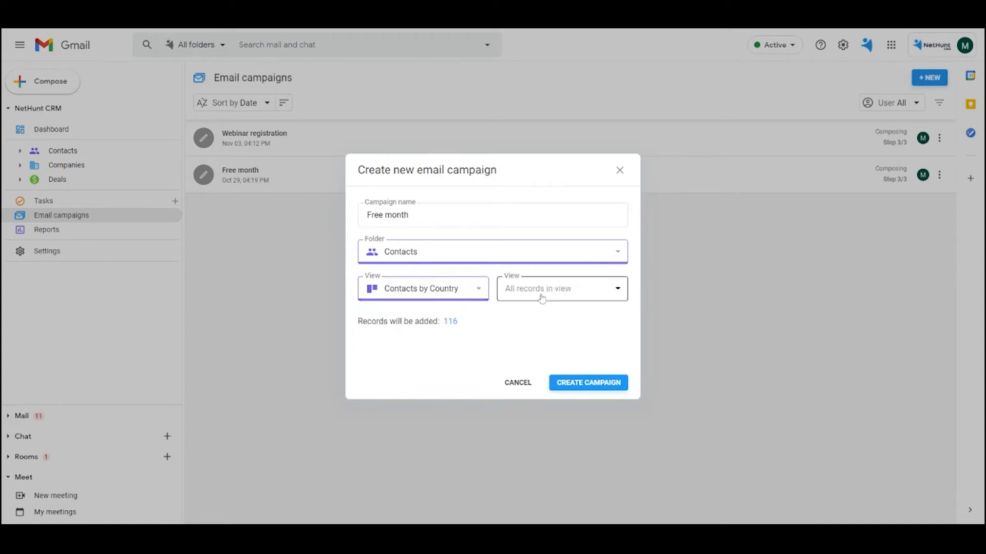
{"action": "left_click", "coordinate": [558, 289]}
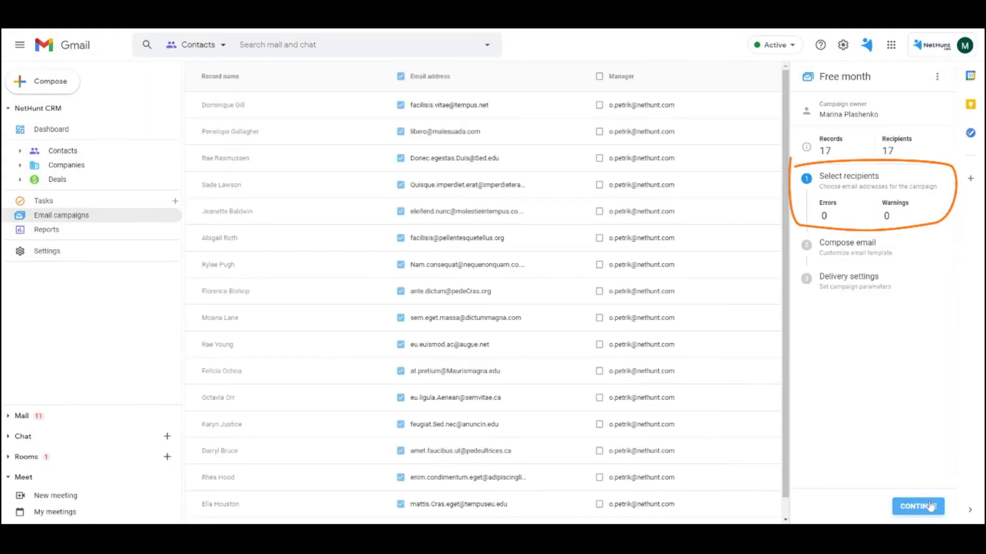
Insert the recipient's First name macro into the subject, leaving empty values blank, and continue.
{"action": "left_click", "coordinate": [917, 506]}
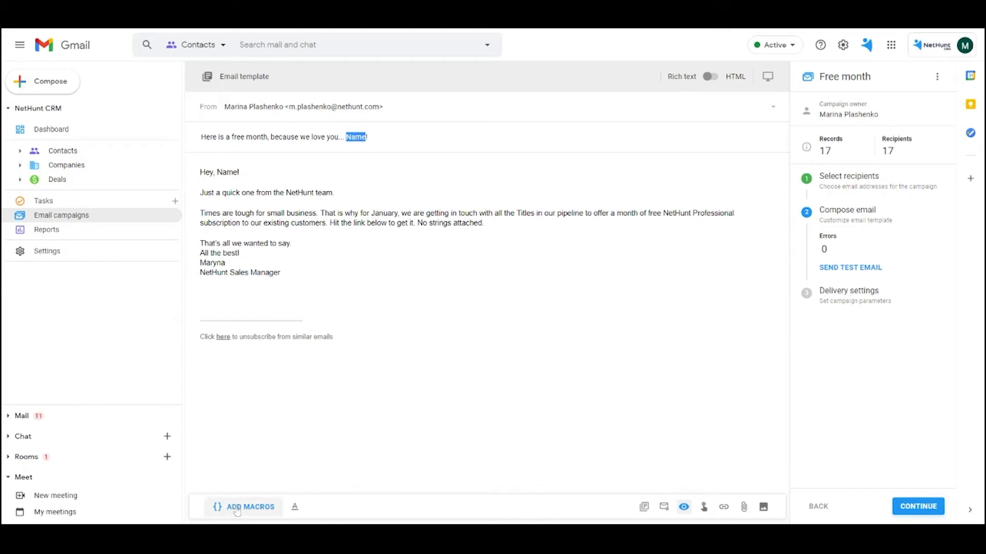
{"action": "left_click", "coordinate": [249, 507]}
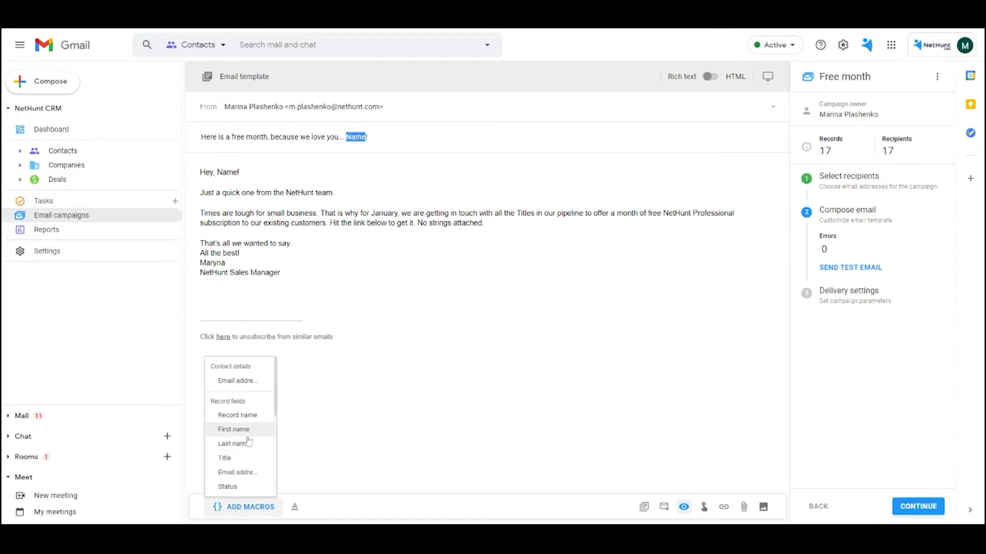
{"action": "left_click", "coordinate": [233, 429]}
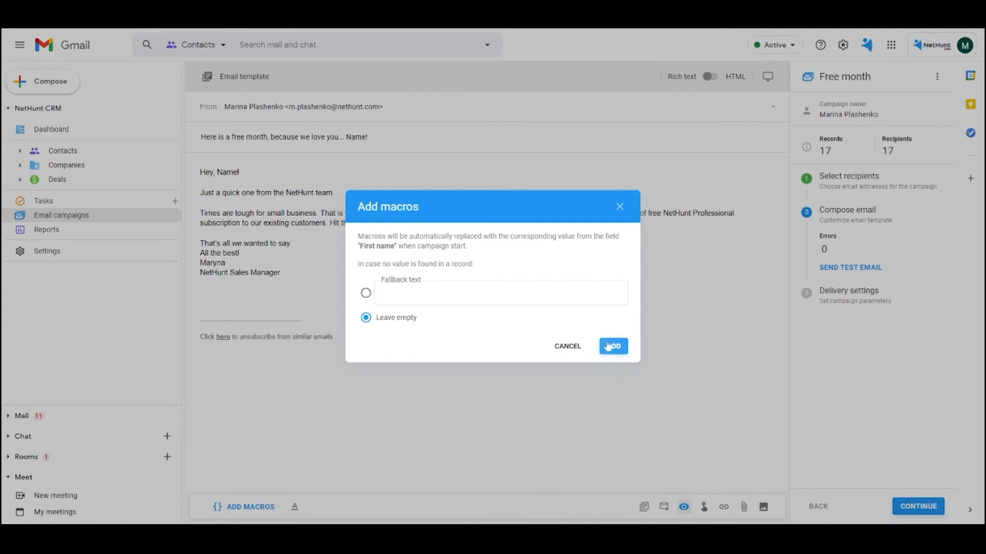
{"action": "left_click", "coordinate": [612, 346]}
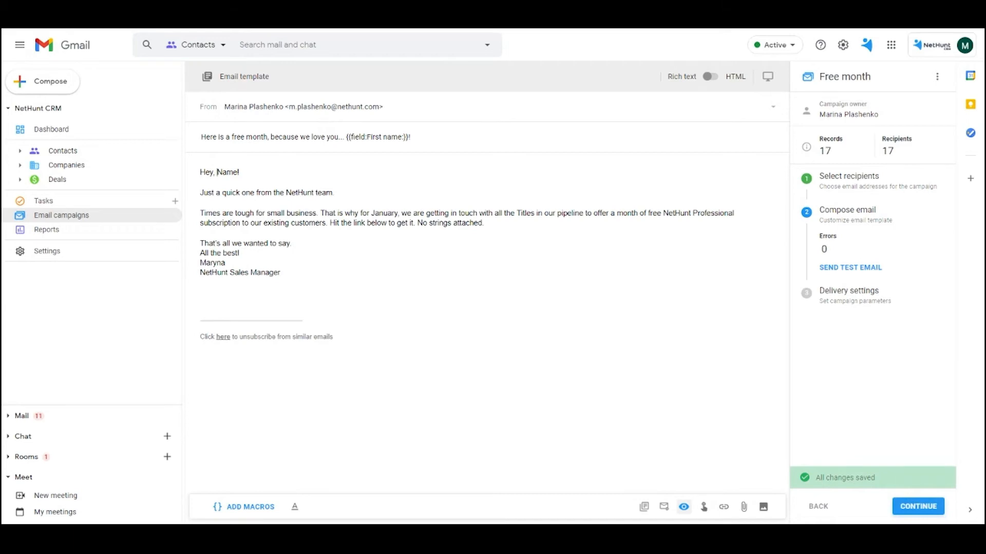
{"action": "left_click", "coordinate": [917, 506]}
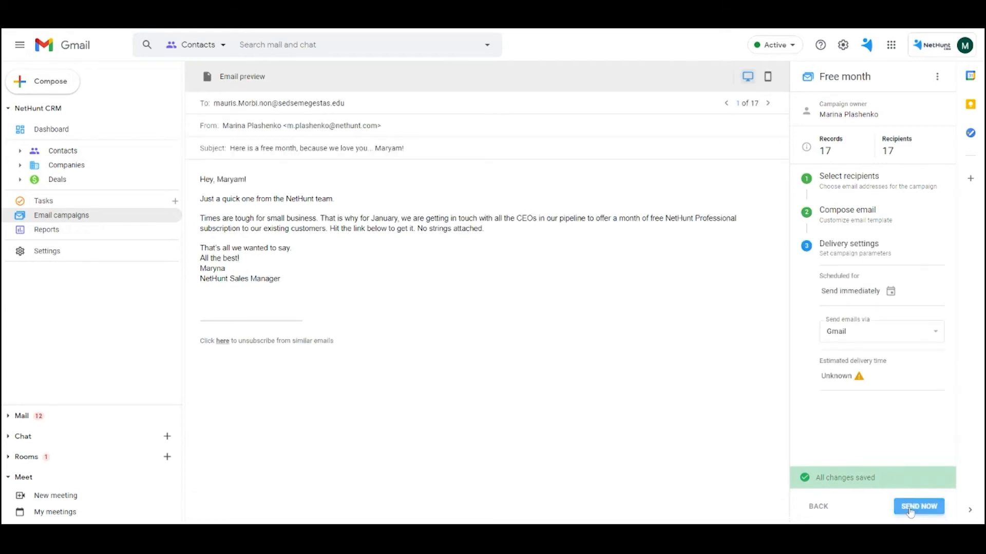
Keep Gmail as the sending service and send the Free month campaign now.
{"action": "left_click", "coordinate": [918, 507]}
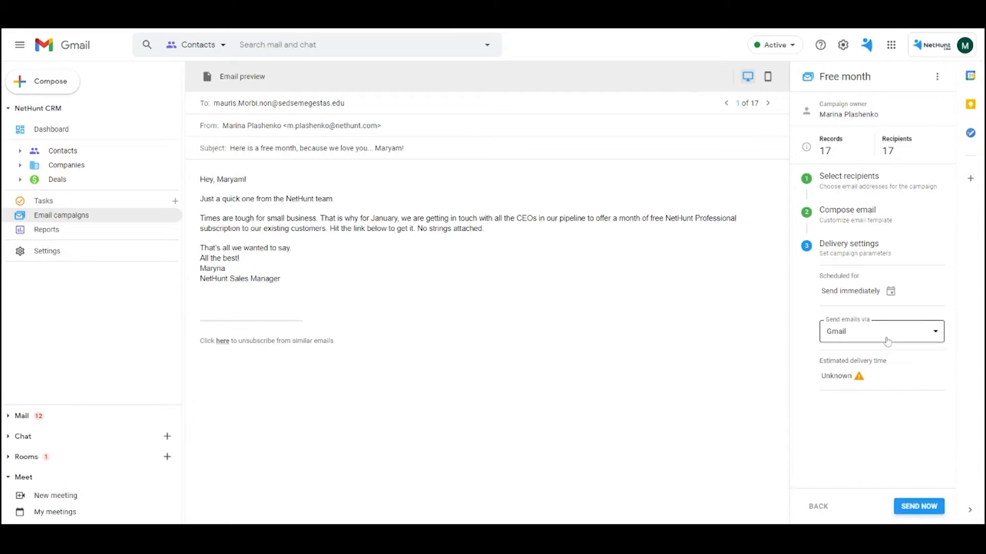
{"action": "left_click", "coordinate": [881, 332]}
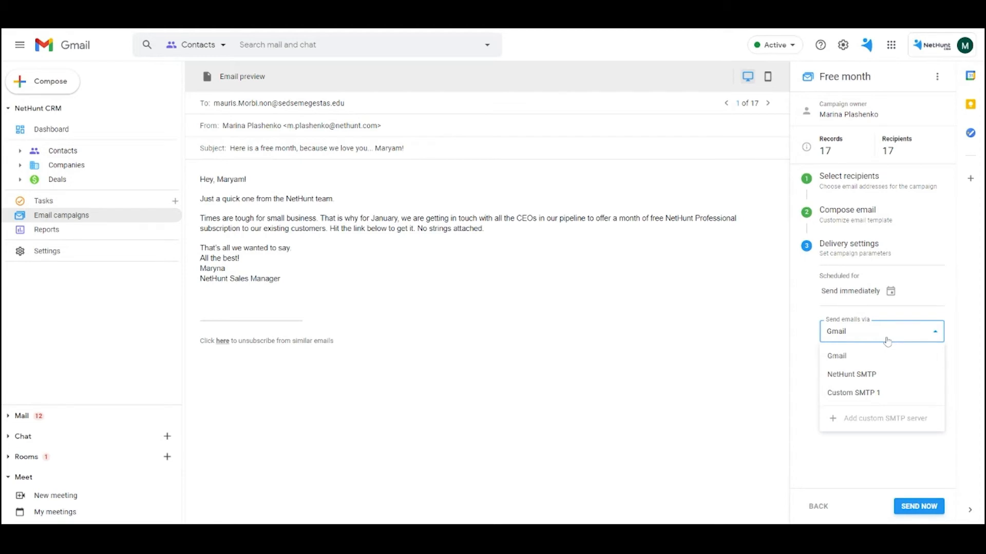
{"action": "left_click", "coordinate": [836, 356]}
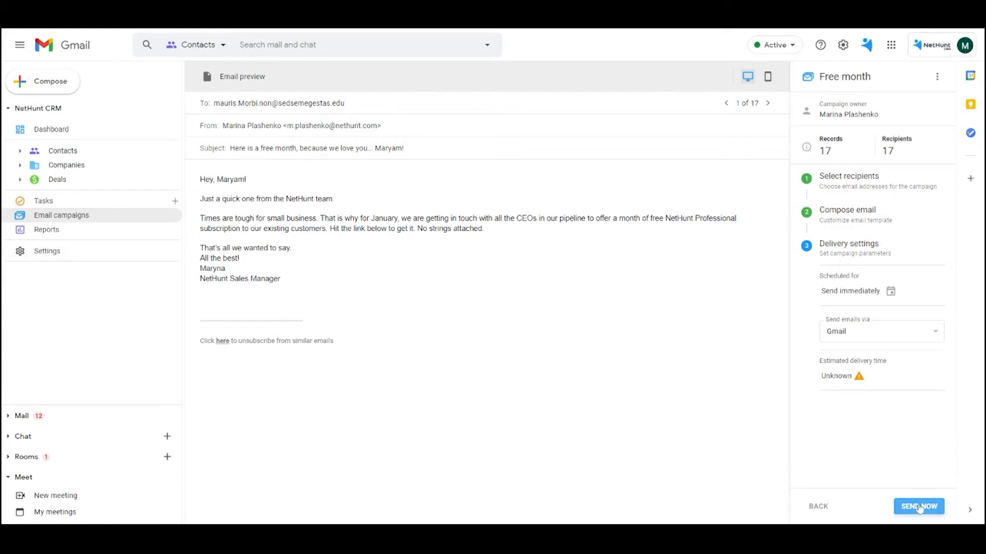
{"action": "left_click", "coordinate": [918, 506]}
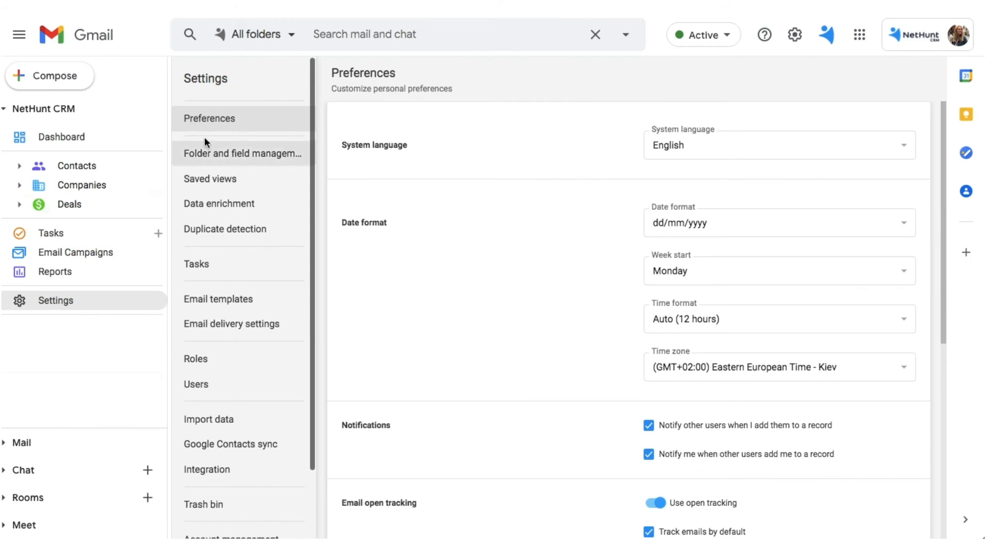
{"action": "mouse_move", "coordinate": [469, 296]}
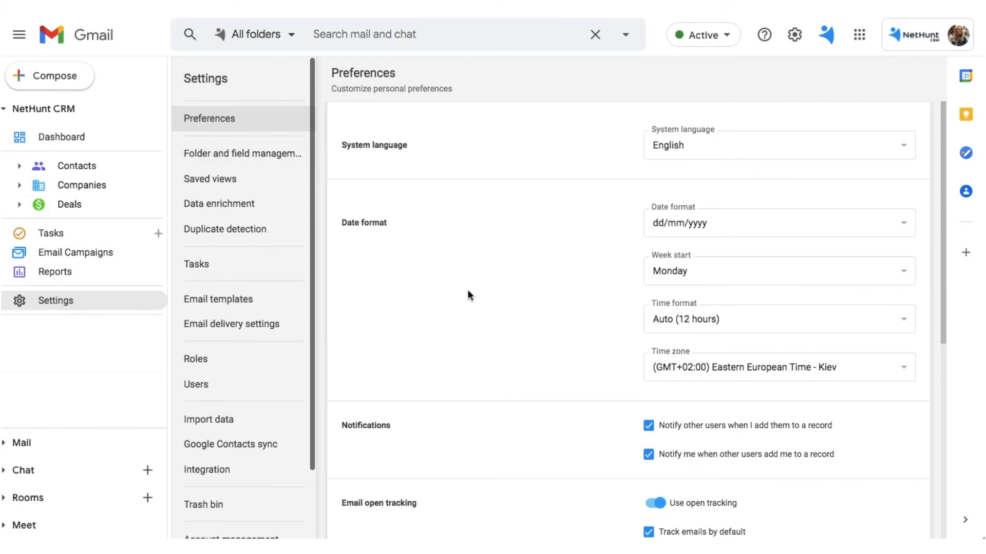
Enable 'Track emails by default' under Click tracking and save the preferences.
{"action": "scroll", "scroll_direction": "down", "scroll_amount": 3}
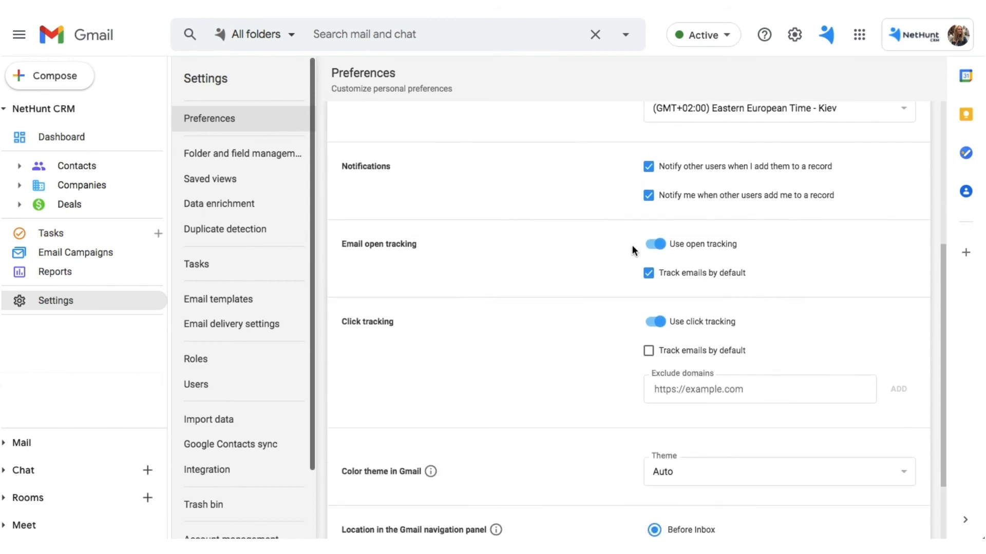
{"action": "mouse_move", "coordinate": [648, 249]}
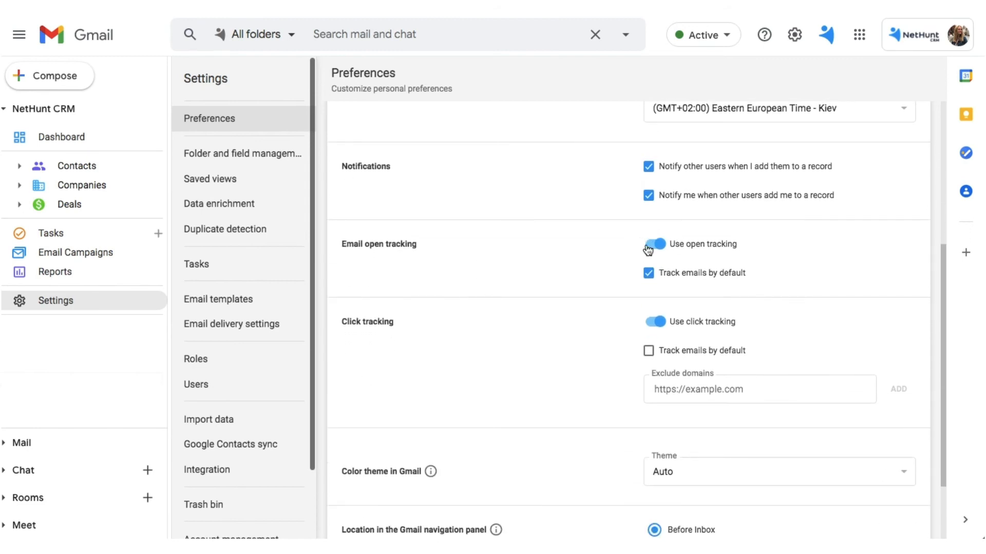
{"action": "left_click", "coordinate": [654, 244]}
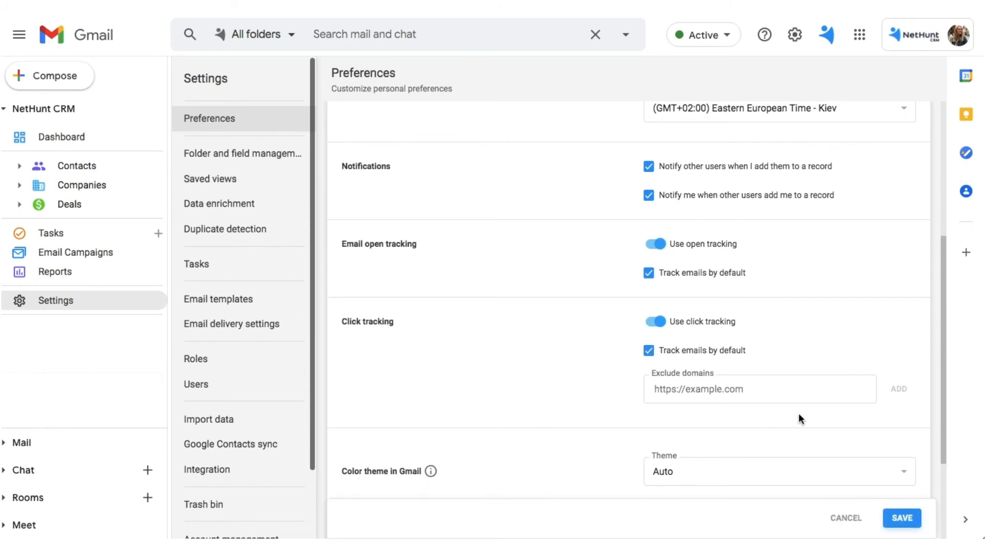
{"action": "left_click", "coordinate": [901, 517]}
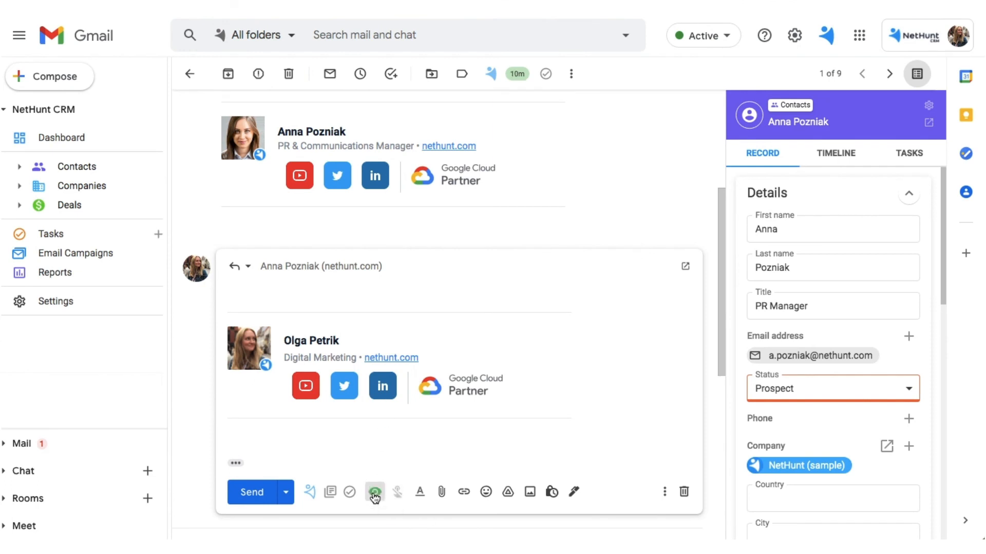
{"action": "mouse_move", "coordinate": [396, 492]}
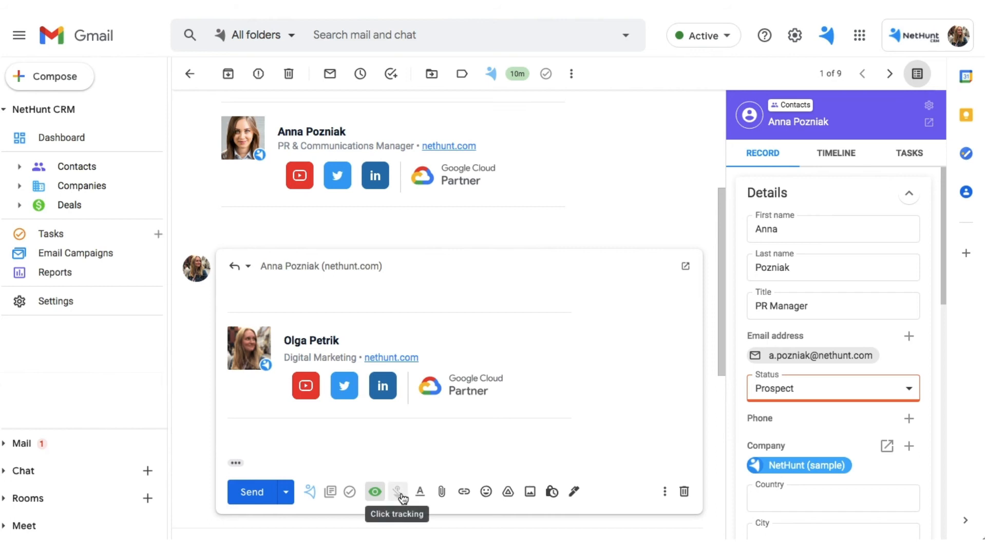
Set the reply to Track All links for clicks and send it.
{"action": "left_click", "coordinate": [397, 491]}
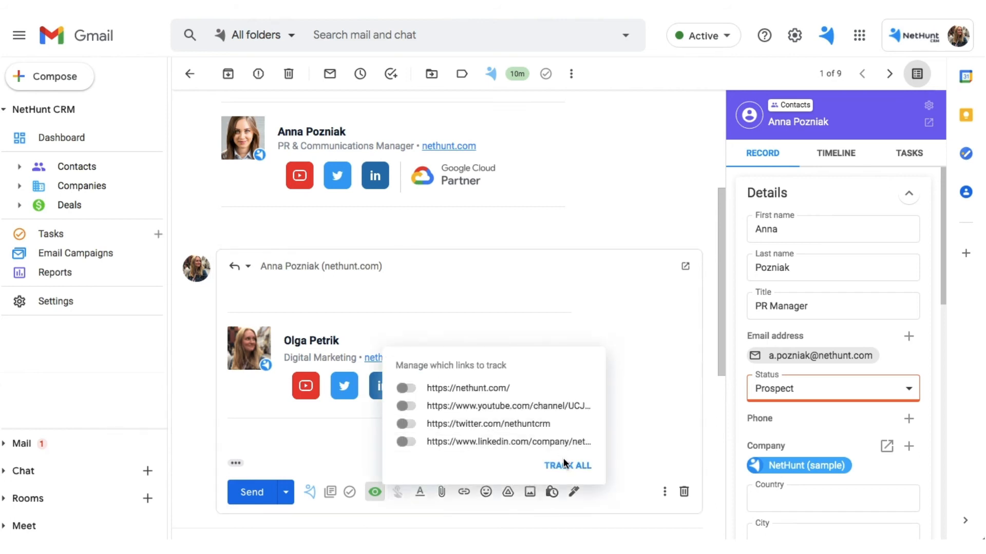
{"action": "left_click", "coordinate": [567, 465]}
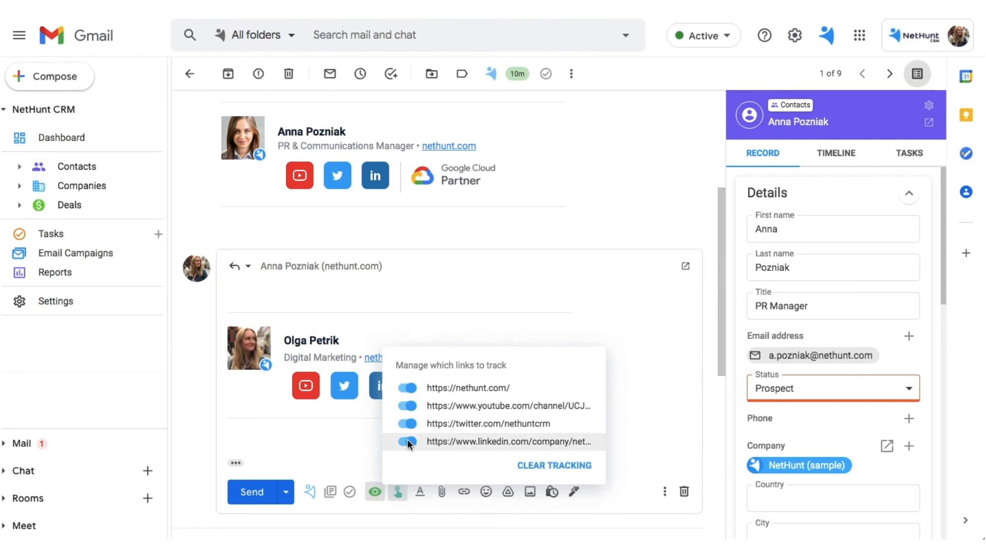
{"action": "left_click", "coordinate": [408, 424]}
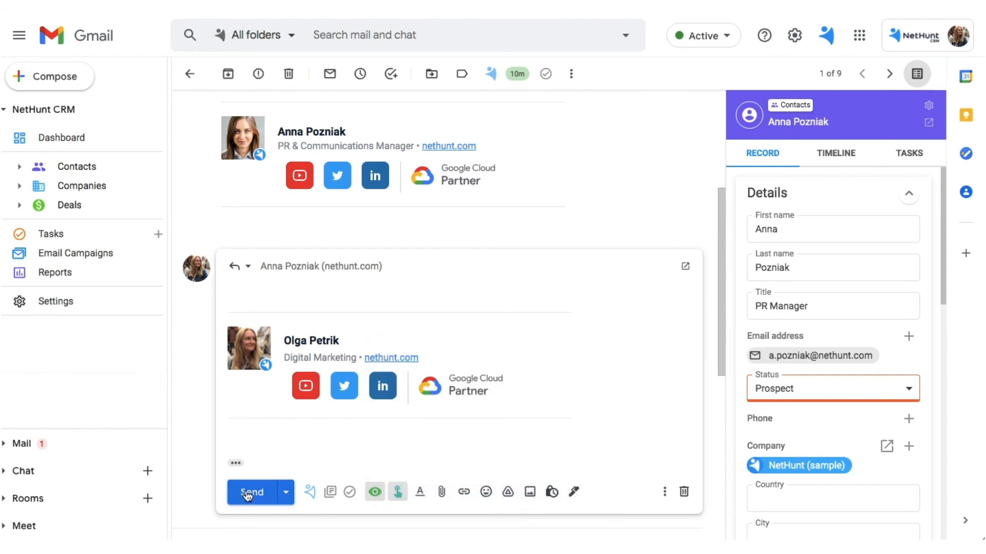
{"action": "left_click", "coordinate": [252, 492]}
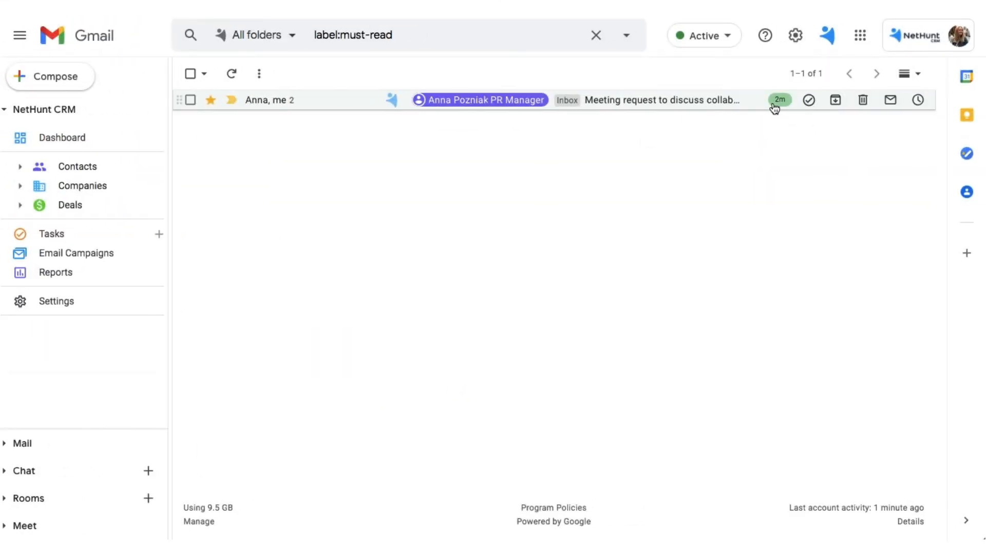
View the meeting request email's tracking history, filtering to its one open and one Calendly link click.
{"action": "left_click", "coordinate": [779, 99]}
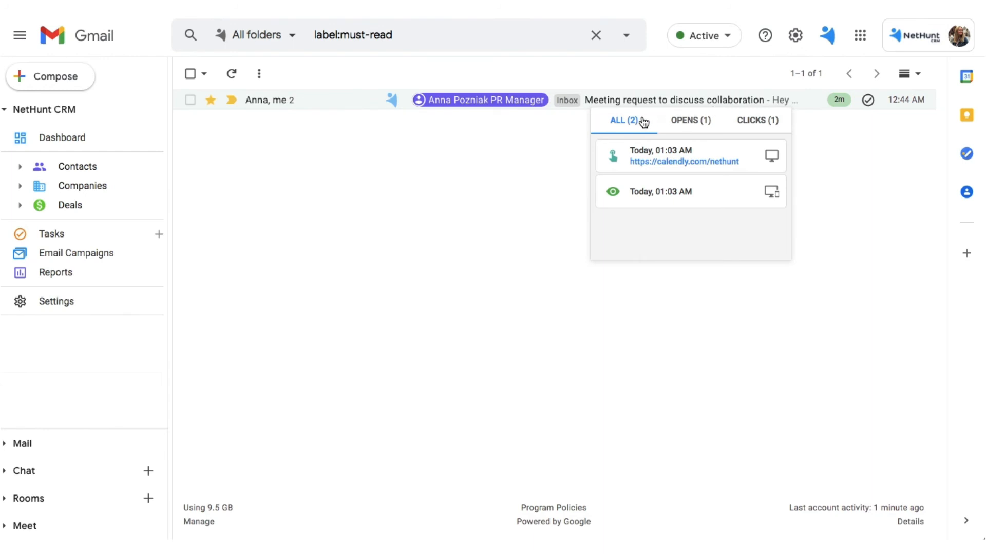
{"action": "left_click", "coordinate": [690, 121]}
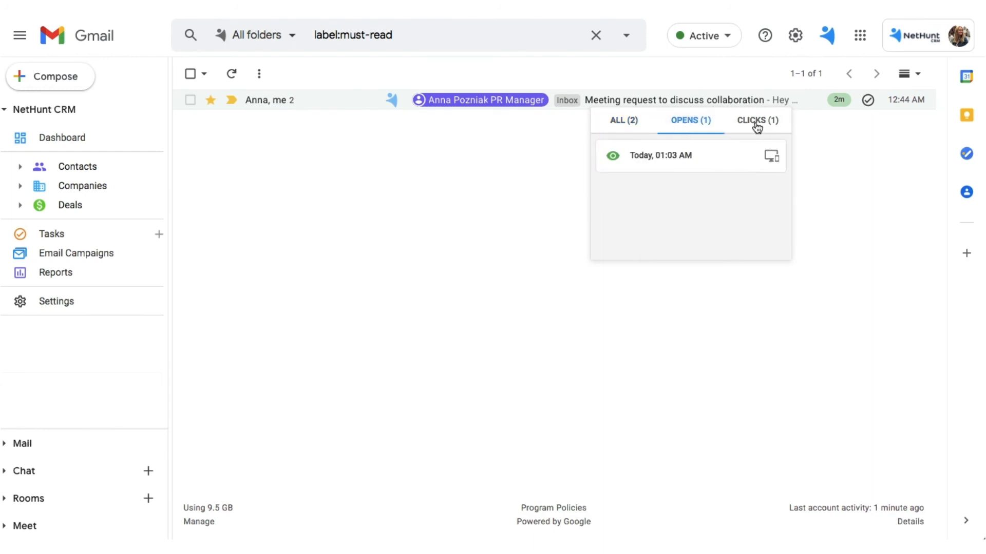
{"action": "left_click", "coordinate": [756, 120]}
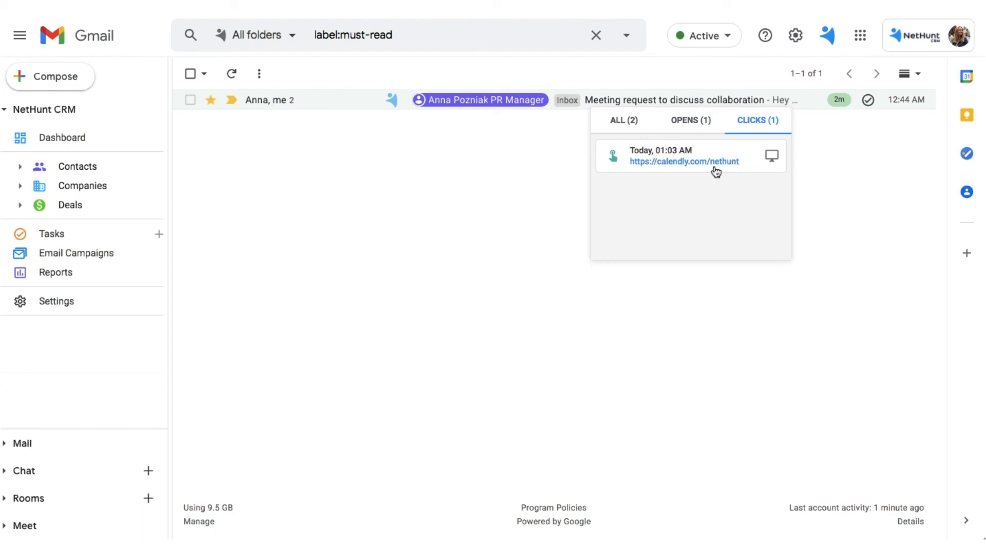
{"action": "mouse_move", "coordinate": [822, 120]}
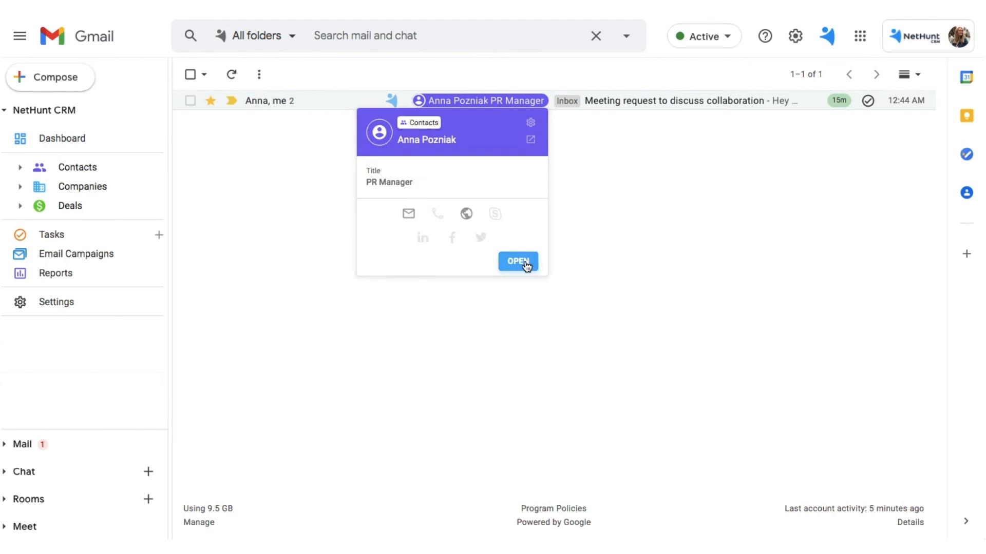
{"action": "left_click", "coordinate": [517, 260]}
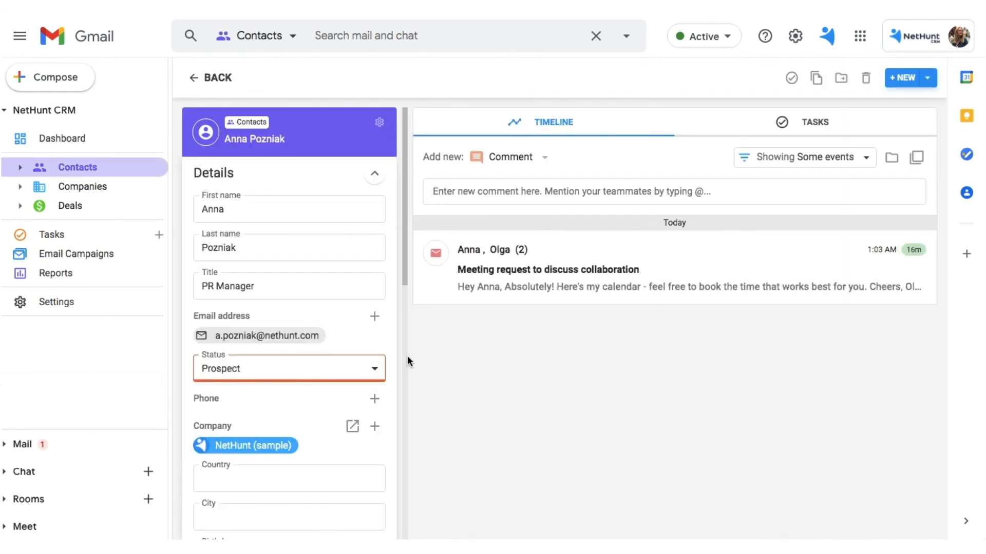
{"action": "left_click", "coordinate": [56, 301]}
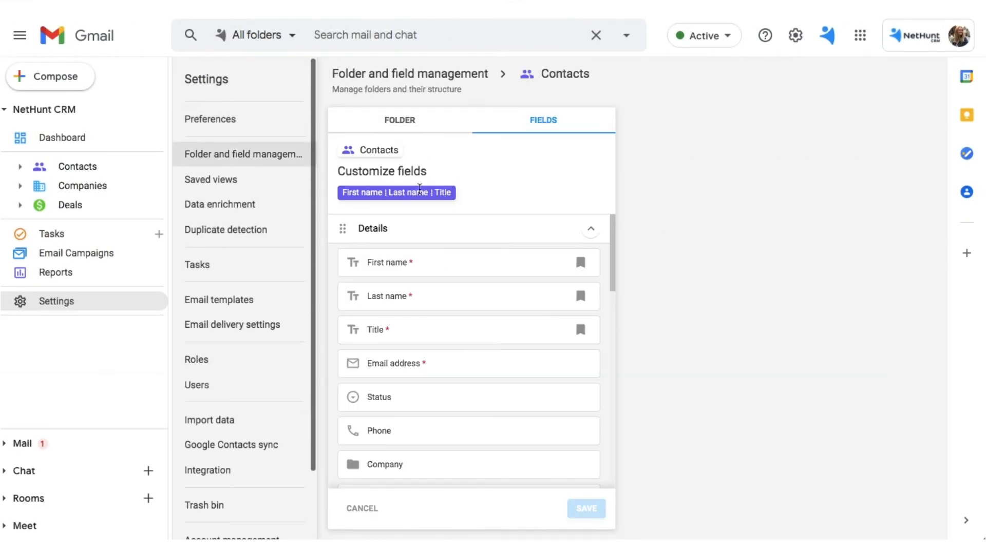
{"action": "mouse_move", "coordinate": [590, 296]}
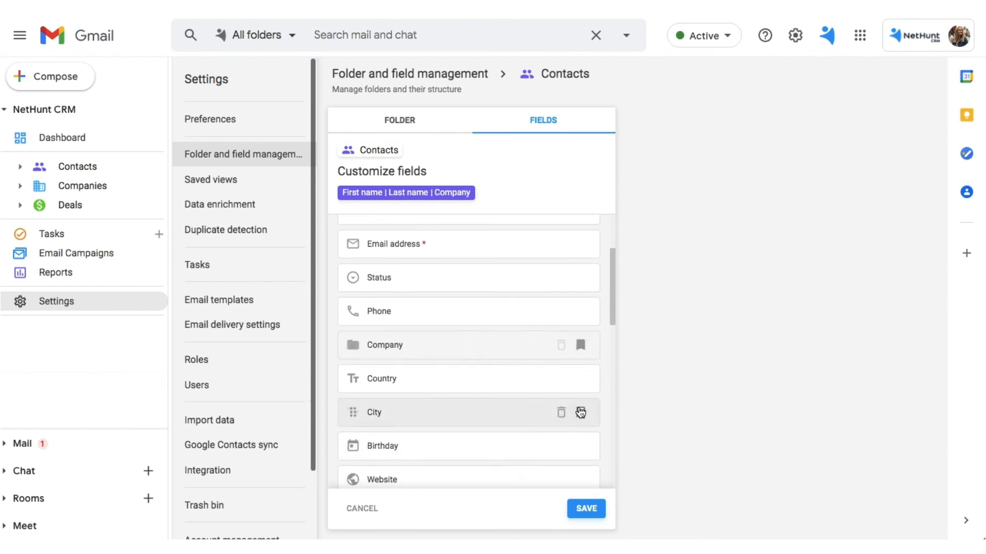
Bookmark City so the Contacts snippet shows First name, Last name, Company and City.
{"action": "left_click", "coordinate": [581, 413]}
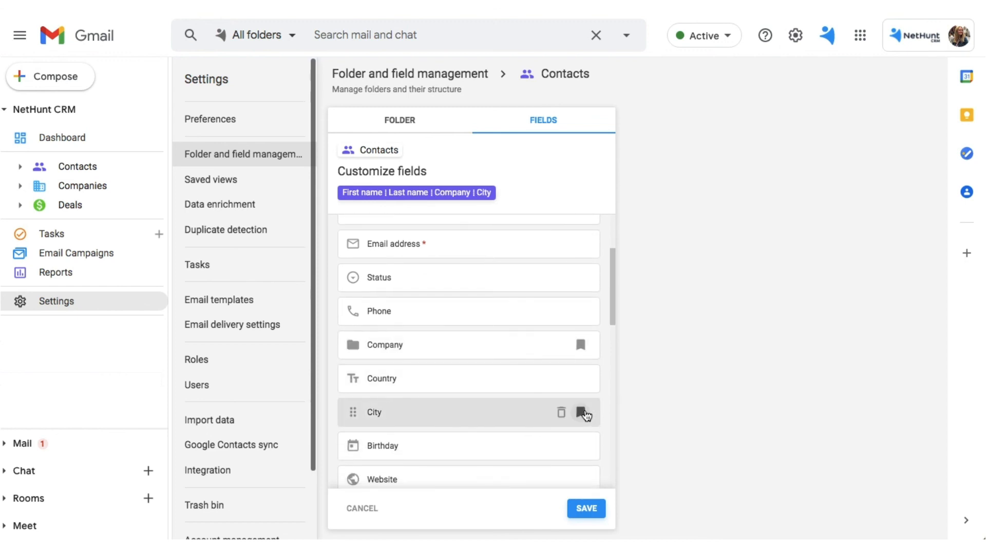